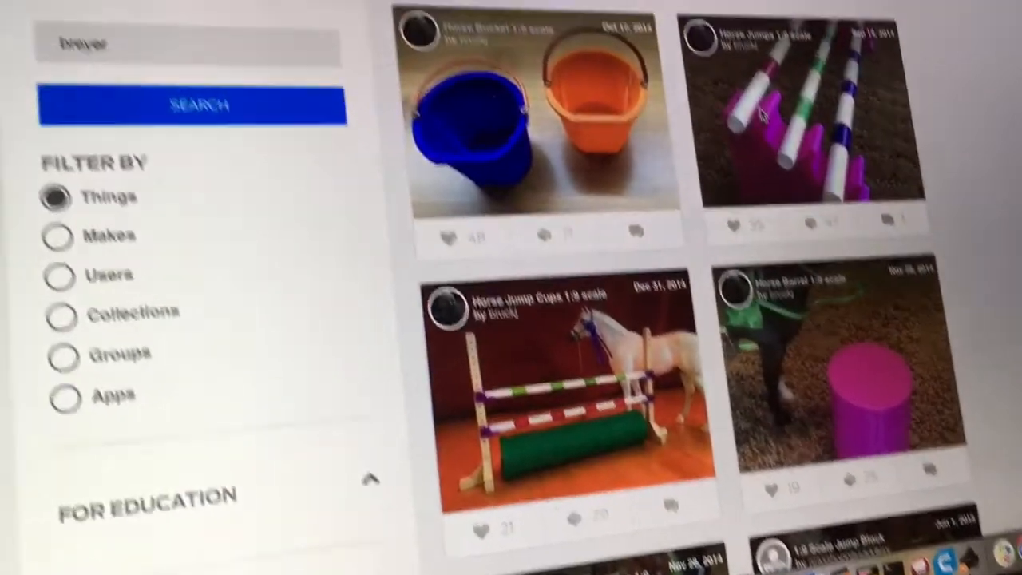
Step: Open the Breyer Horse Jumps model page on Thingiverse and view its Thing Files
{"action": "left_click", "coordinate": [806, 120]}
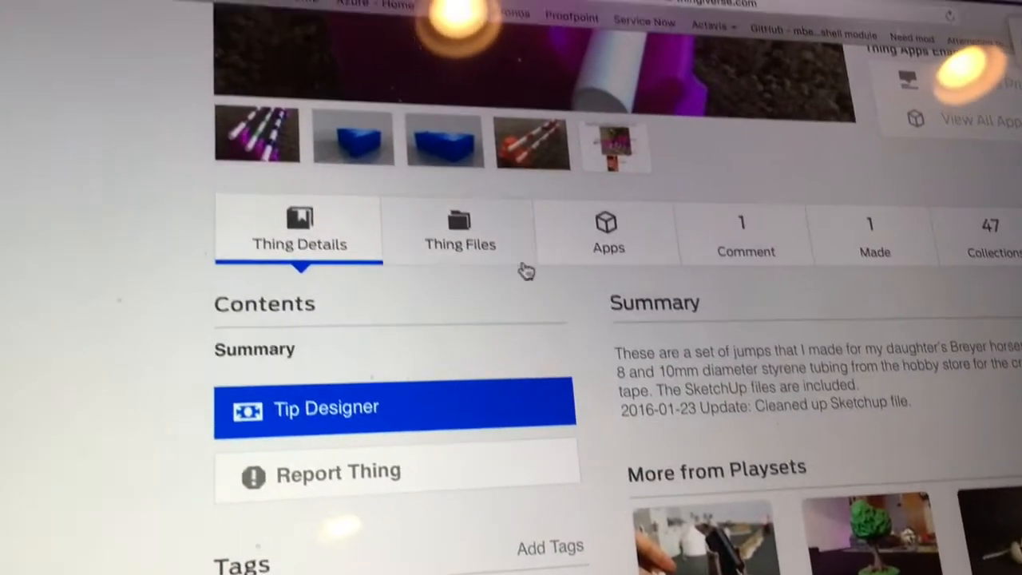
{"action": "left_click", "coordinate": [460, 232]}
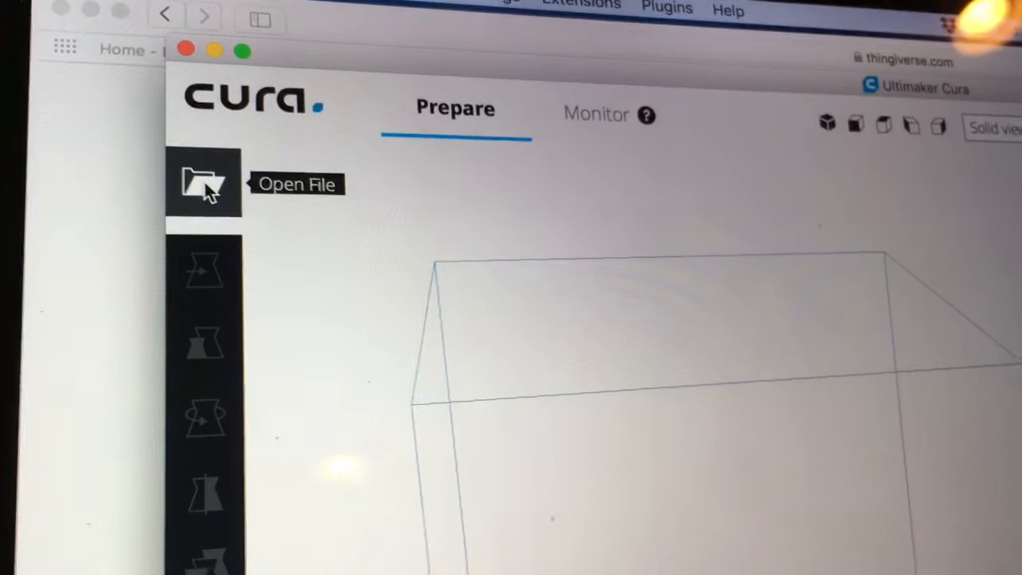
Step: Load Model2.stl from the Downloads folder into Cura
{"action": "left_click", "coordinate": [204, 184]}
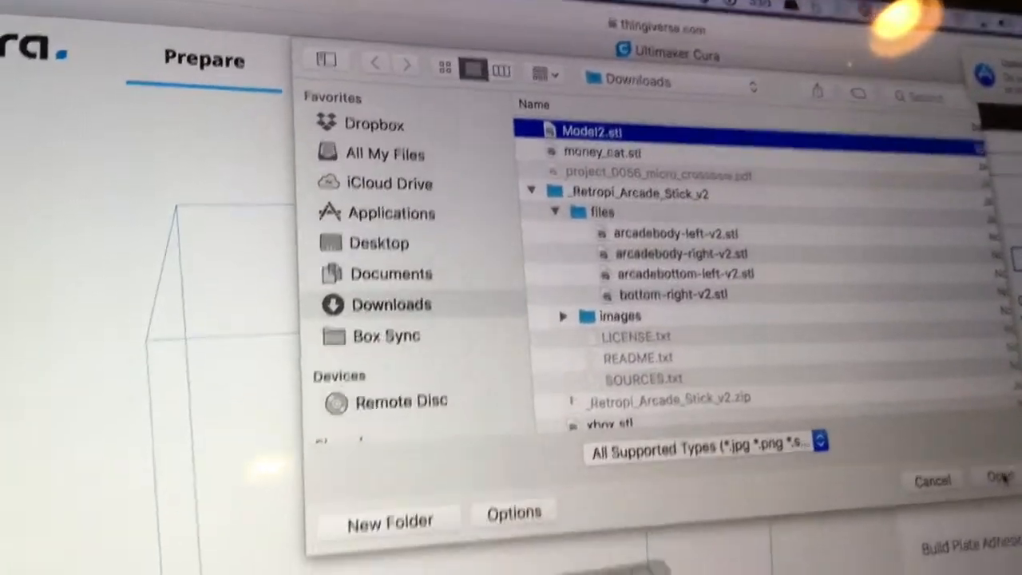
{"action": "left_click", "coordinate": [1000, 479]}
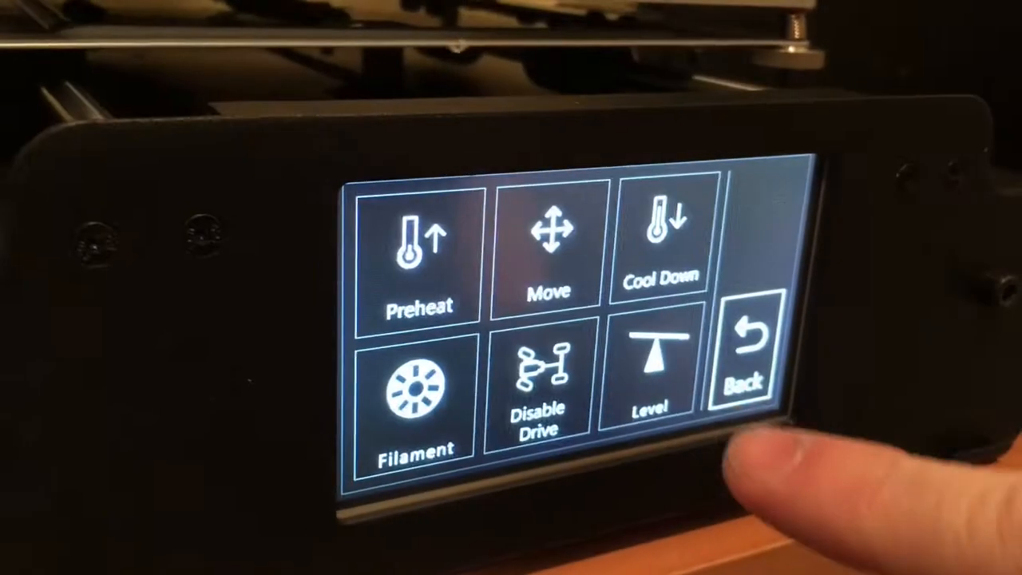
Step: Go back from the Tool screen to the printer's main menu
{"action": "left_click", "coordinate": [419, 248]}
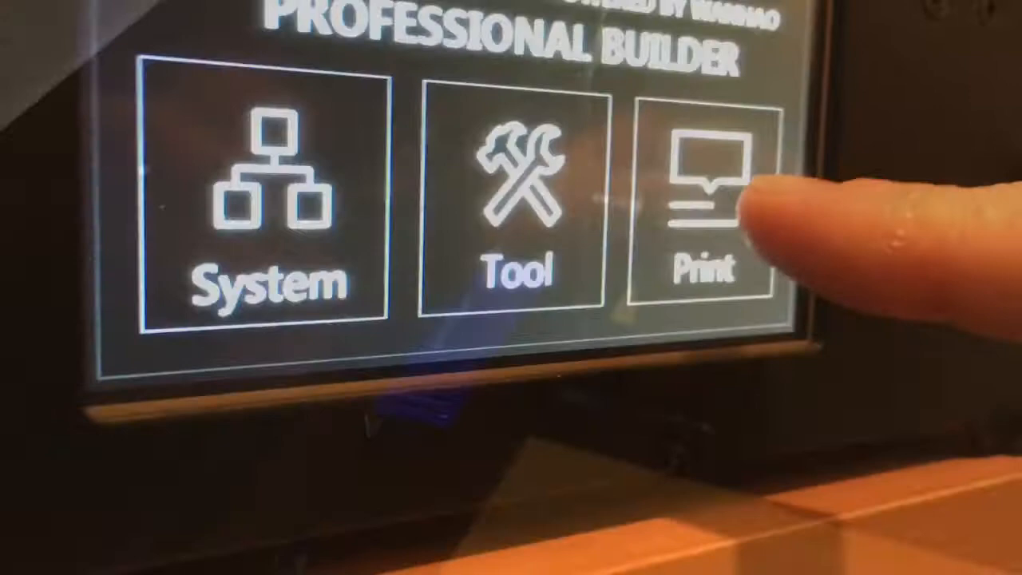
Step: Print horsejump.gcode from the printer's SD card list
{"action": "left_click", "coordinate": [714, 200]}
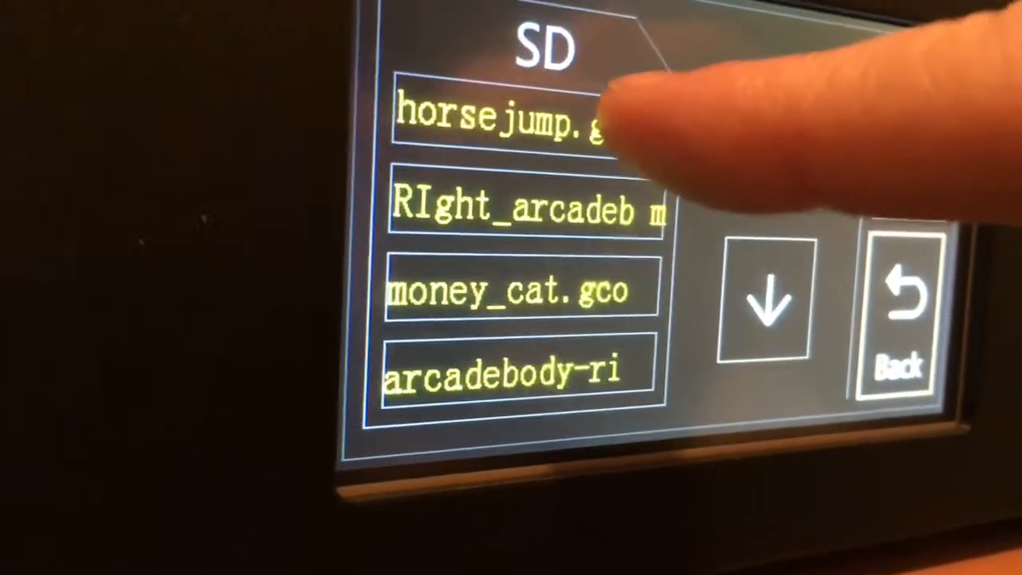
{"action": "left_click", "coordinate": [511, 120]}
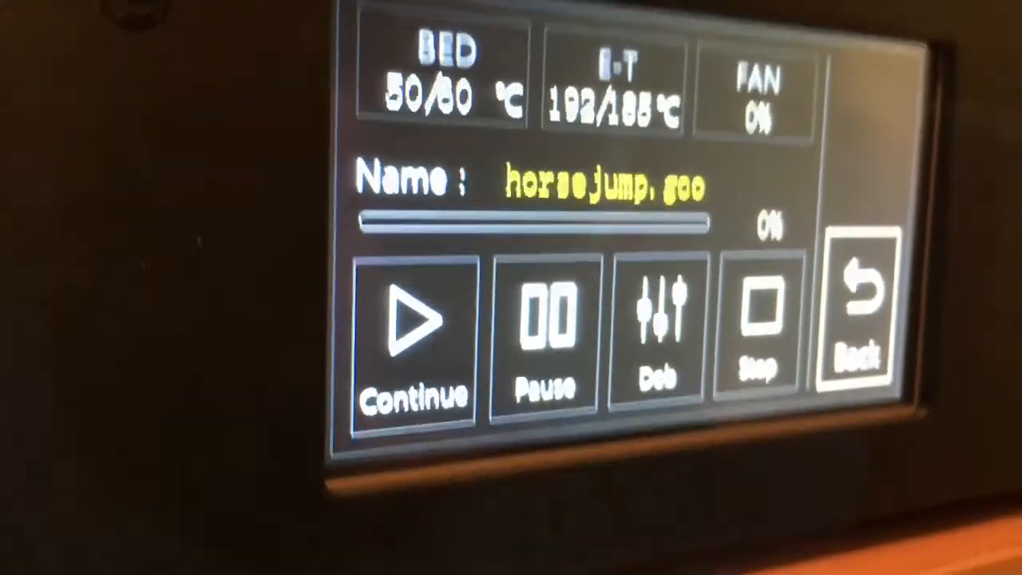